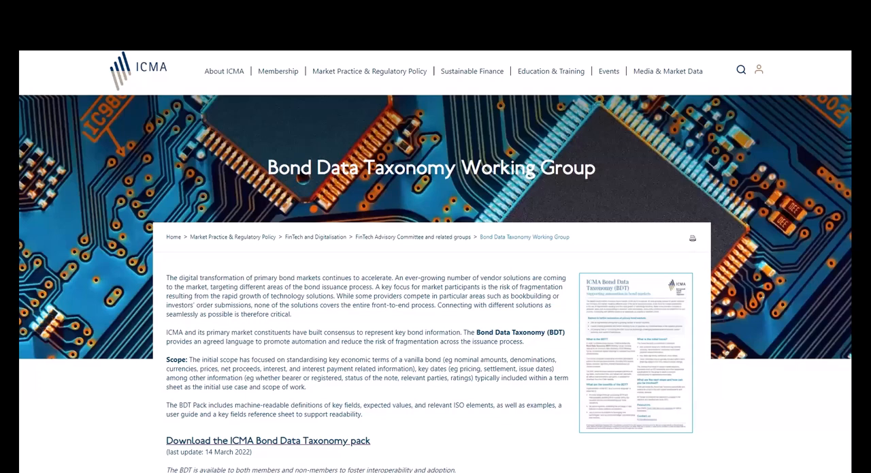
# Step: Download the ICMA Bond Data Taxonomy pack from the ICMA website
pyautogui.click(264, 440)
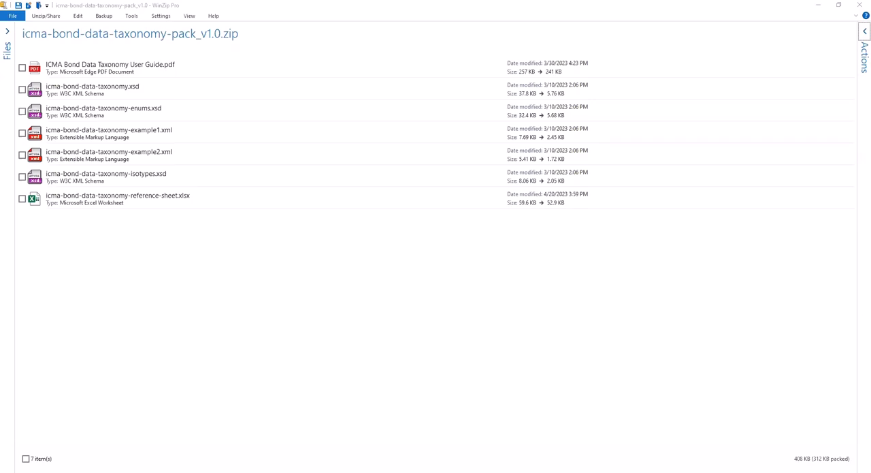
pyautogui.doubleClick(118, 195)
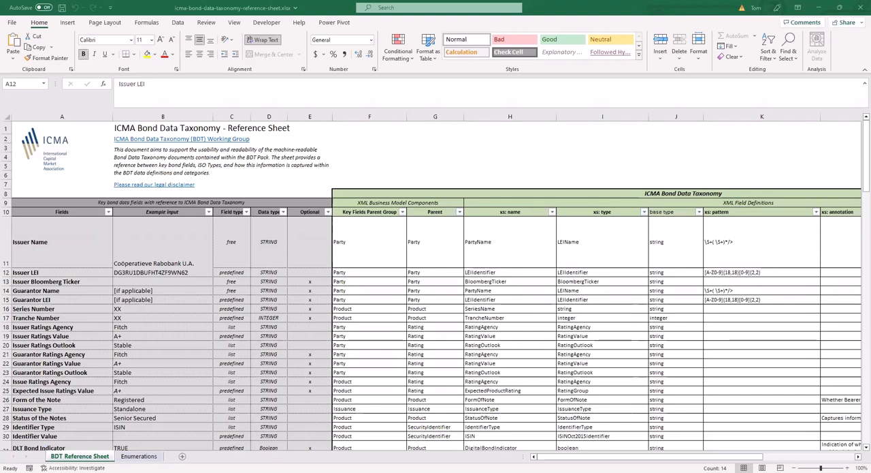
pyautogui.hscroll(3)
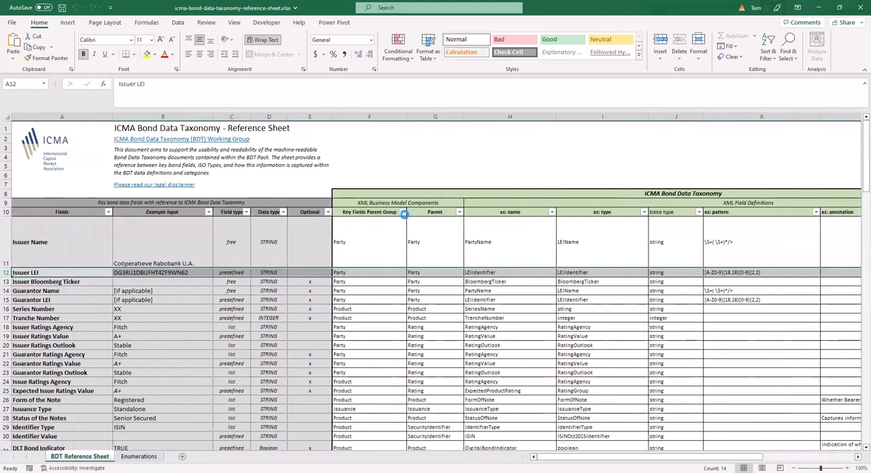
pyautogui.click(405, 211)
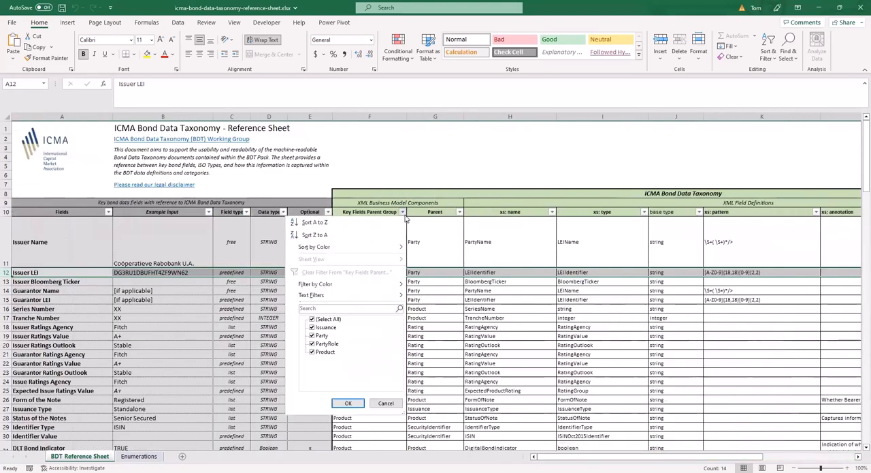
pyautogui.click(349, 403)
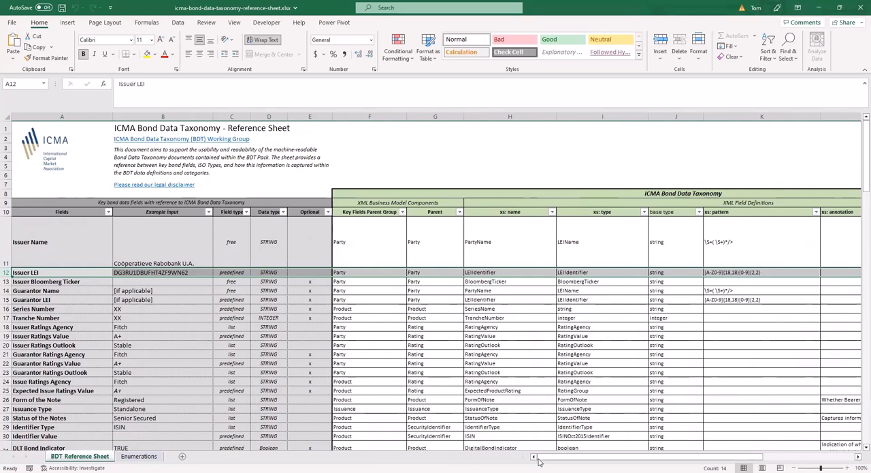
pyautogui.hscroll(3)
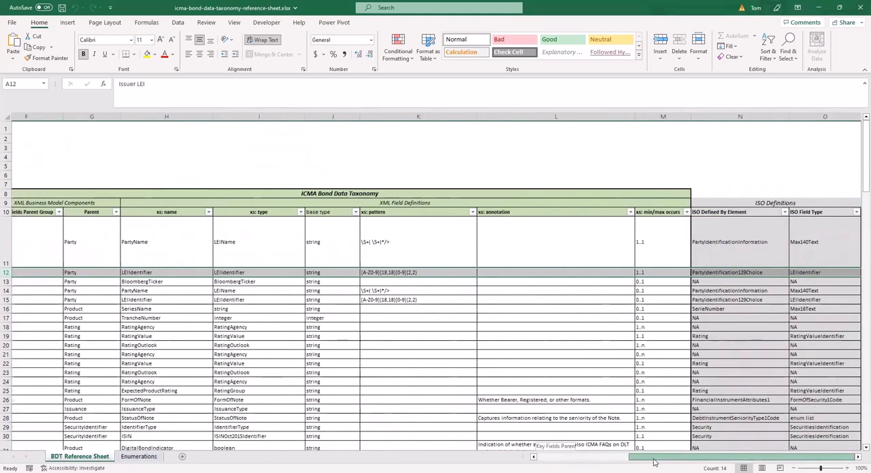
pyautogui.moveTo(658, 463)
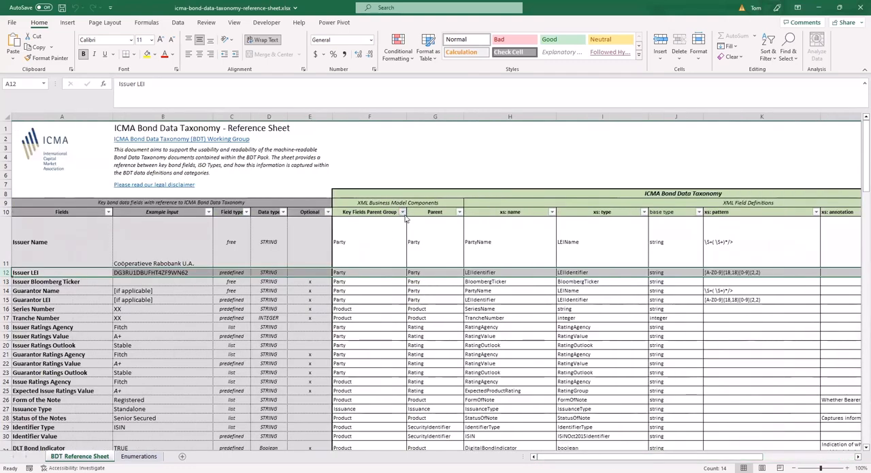
pyautogui.click(403, 211)
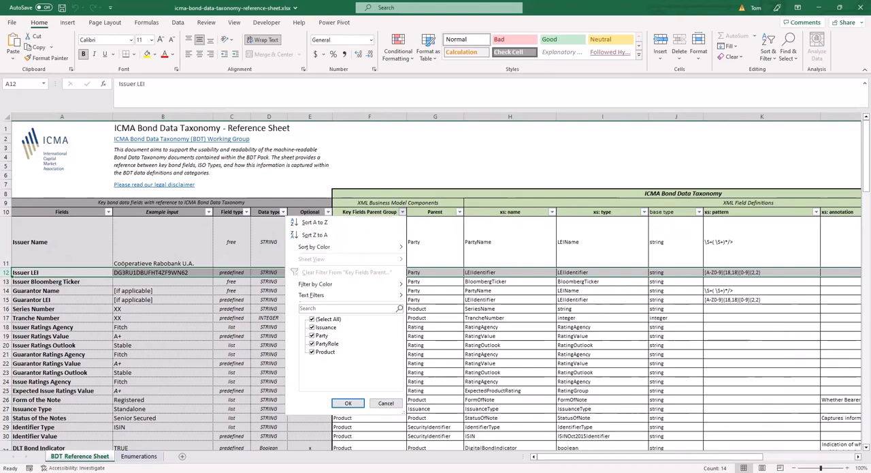
pyautogui.click(348, 402)
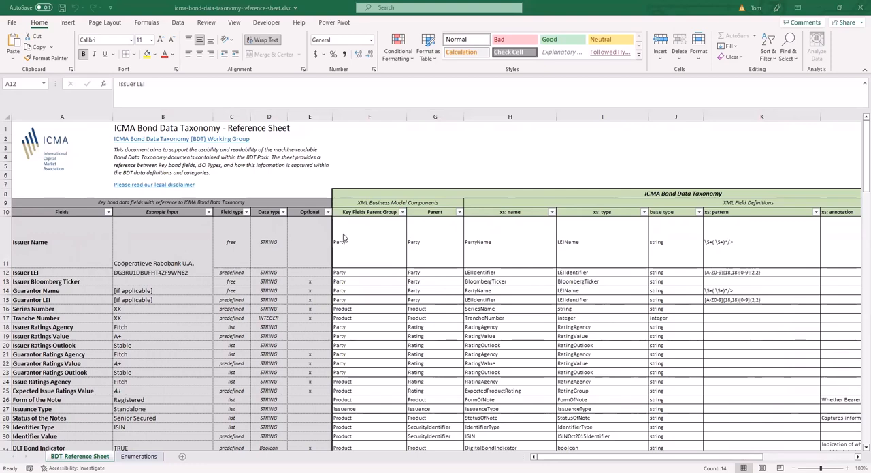
# Step: Review the XML Business Model columns F:G, H and K, then return to WinZip
pyautogui.click(369, 115)
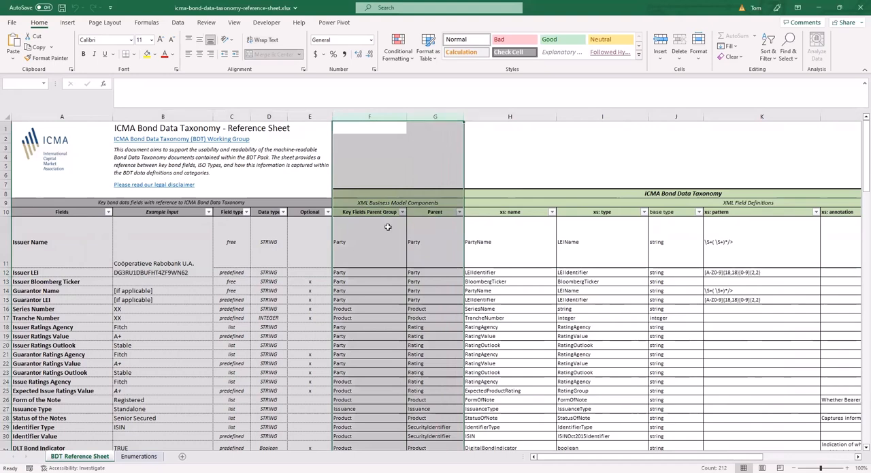
pyautogui.moveTo(510, 122)
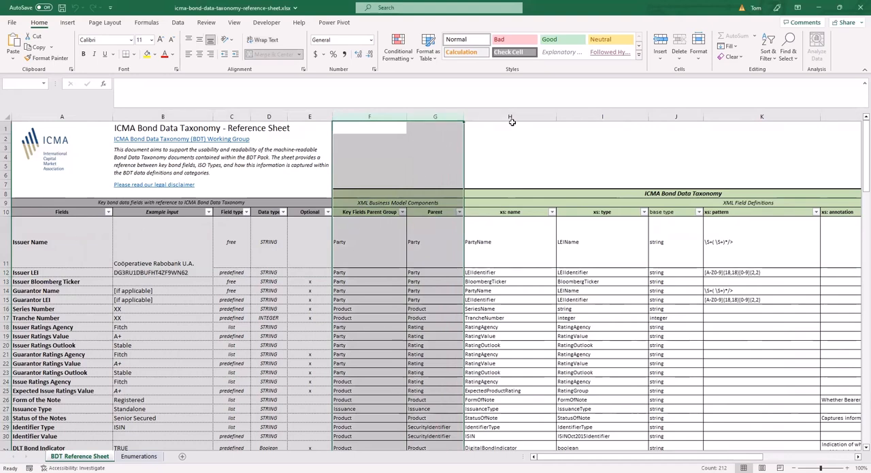
pyautogui.click(510, 128)
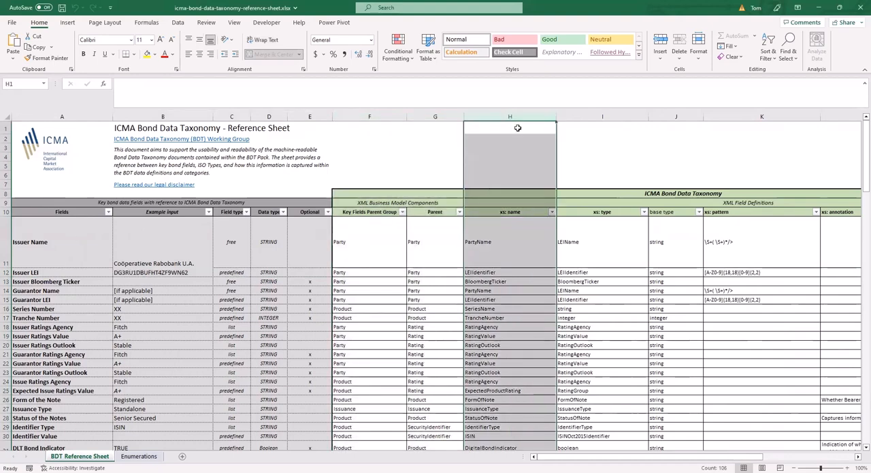
pyautogui.moveTo(585, 145)
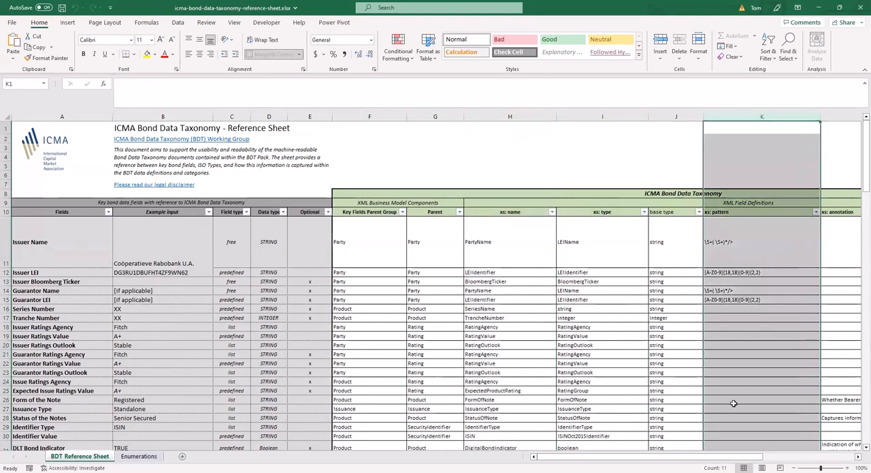
pyautogui.hscroll(3)
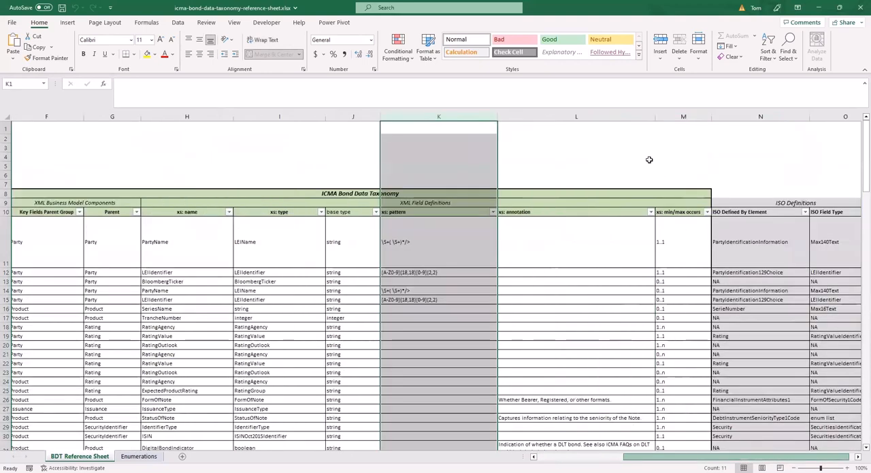
pyautogui.click(684, 116)
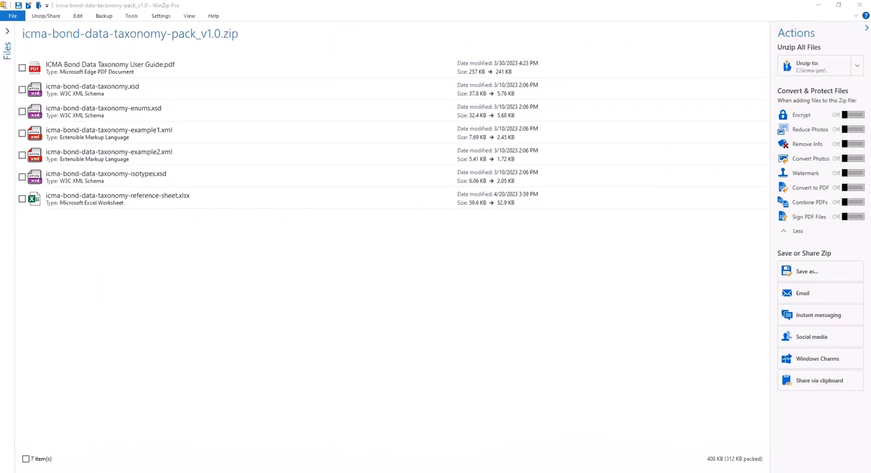
# Step: Select the main taxonomy schema and enumerations .xsd files in the WinZip list
pyautogui.click(92, 89)
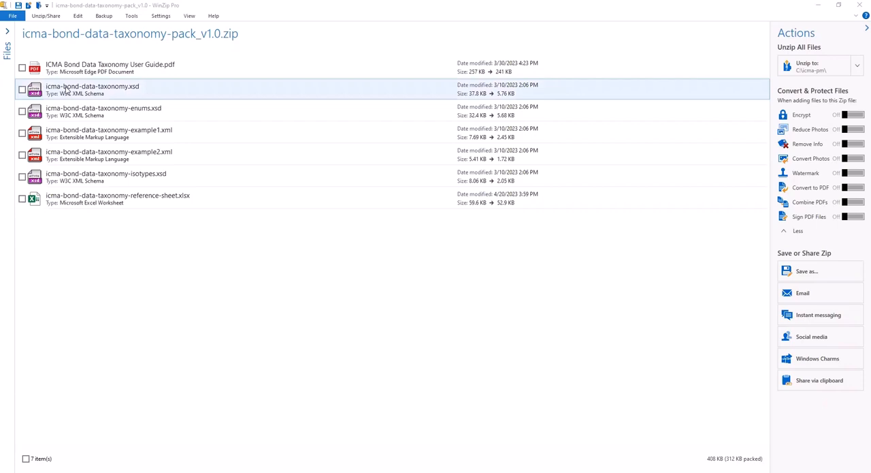
pyautogui.click(104, 111)
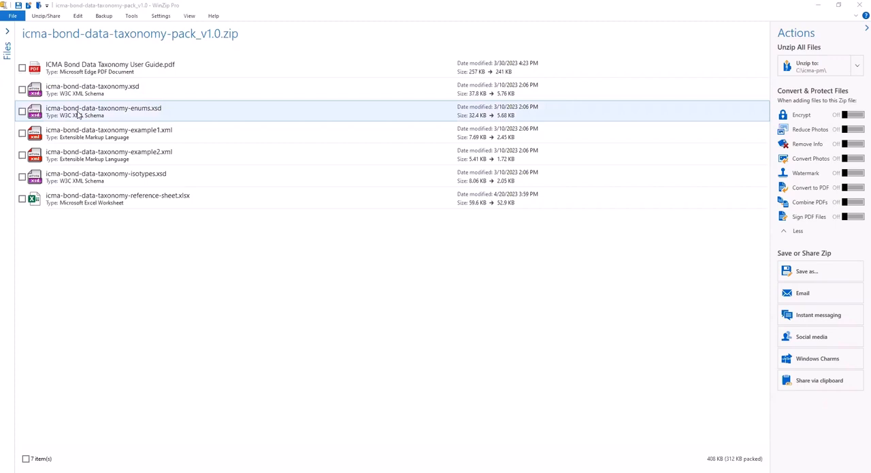
pyautogui.click(106, 177)
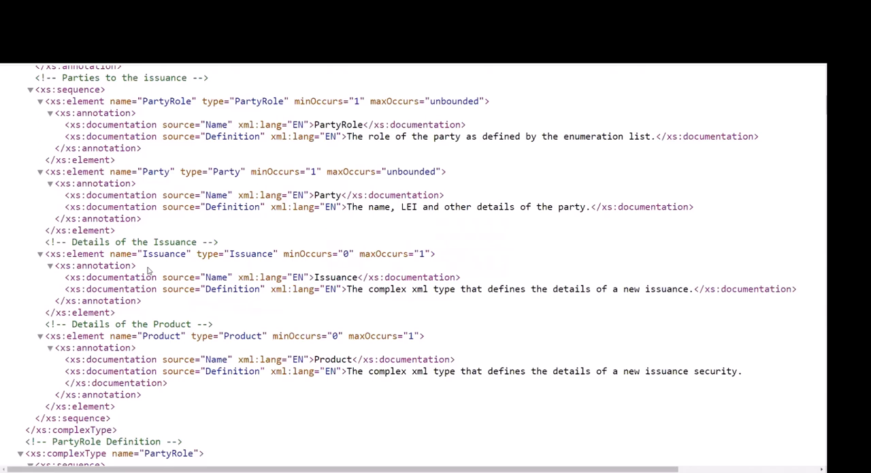
pyautogui.moveTo(689, 126)
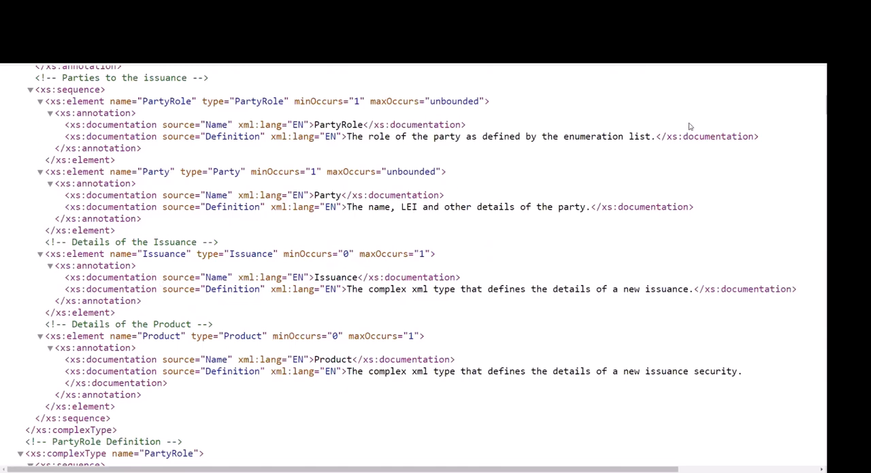
# Step: Scroll past product, interest payment and documentation definitions to PaymentDatesAndAmounts
pyautogui.scroll(-3)
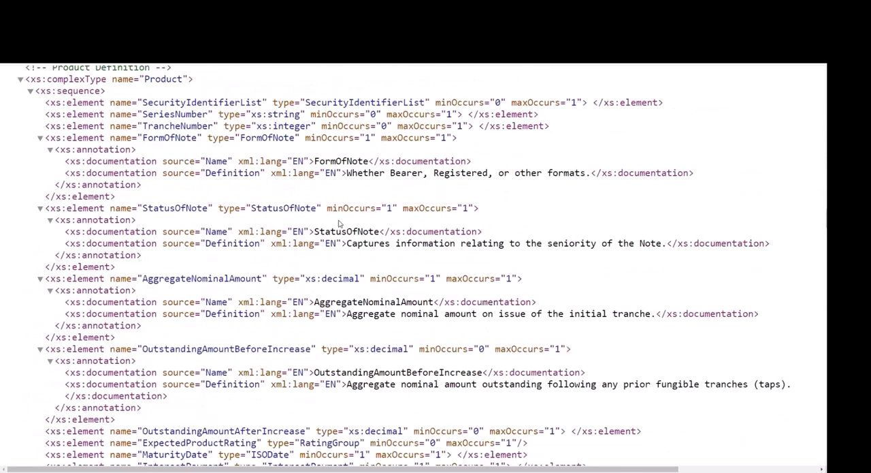
pyautogui.moveTo(112, 219)
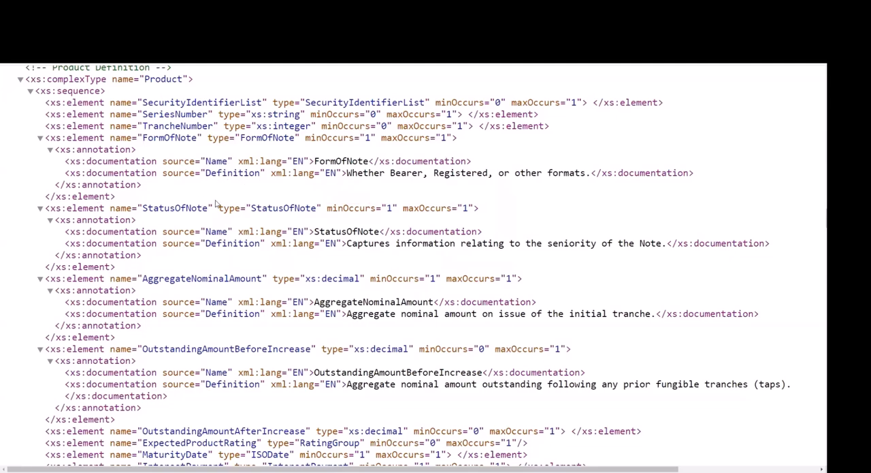
pyautogui.scroll(-3)
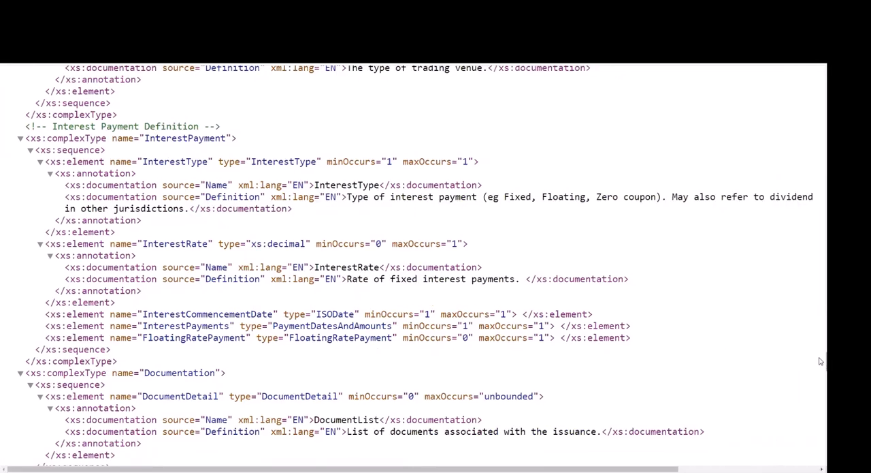
pyautogui.scroll(-3)
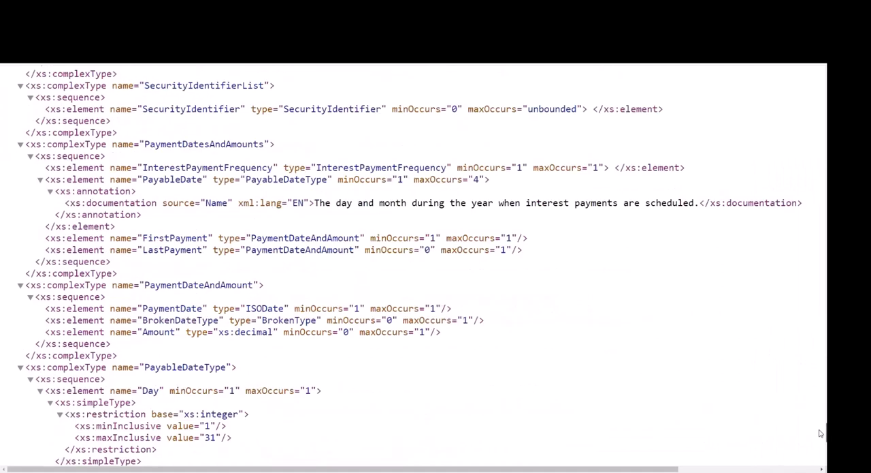
pyautogui.scroll(-3)
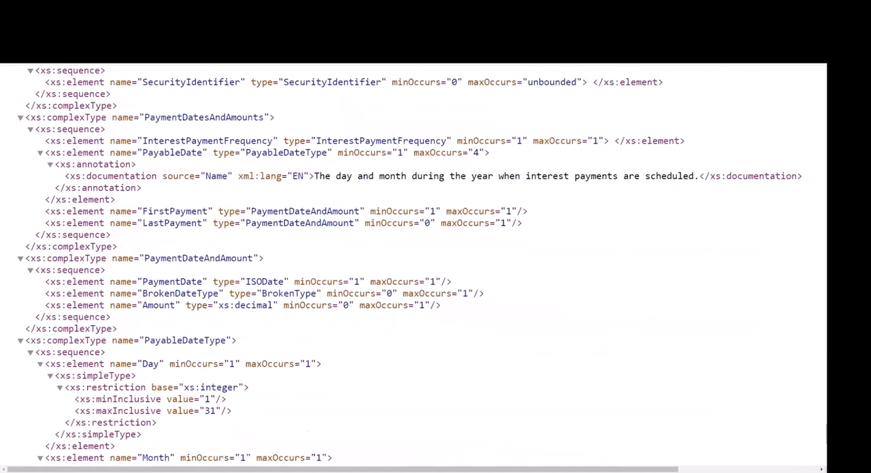
pyautogui.moveTo(808, 340)
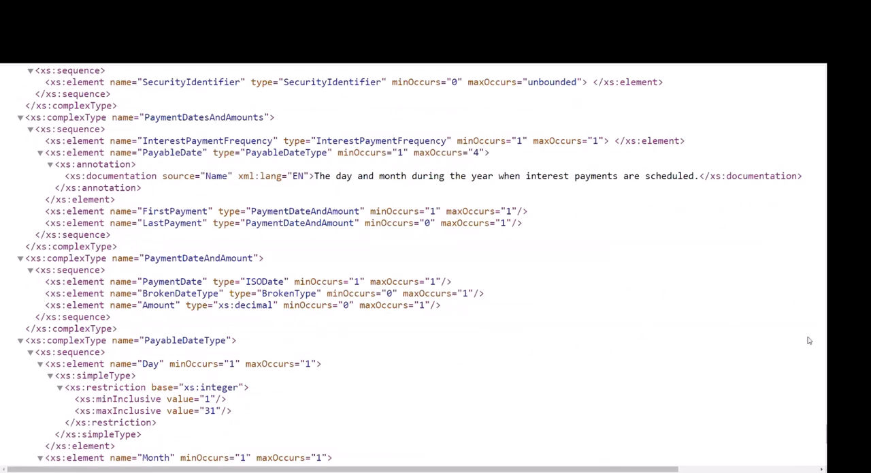
# Step: Scroll past the issuance section to the PartyRoleType enumerations and RatingAgency definition
pyautogui.scroll(-3)
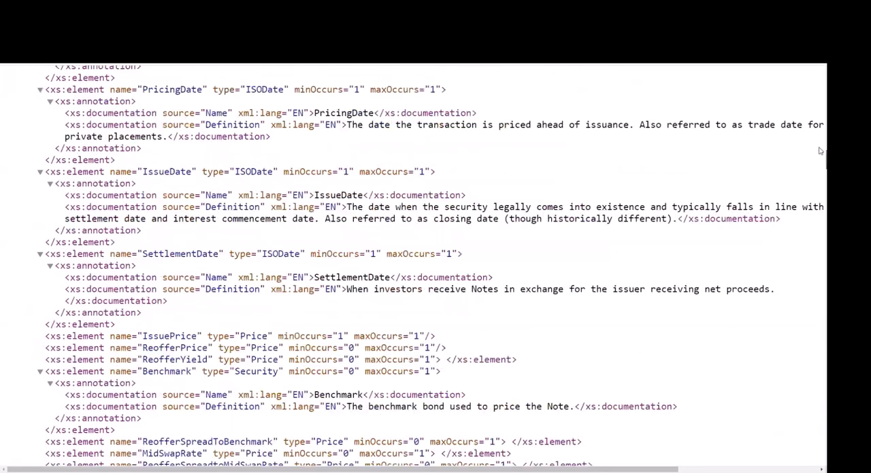
pyautogui.scroll(3)
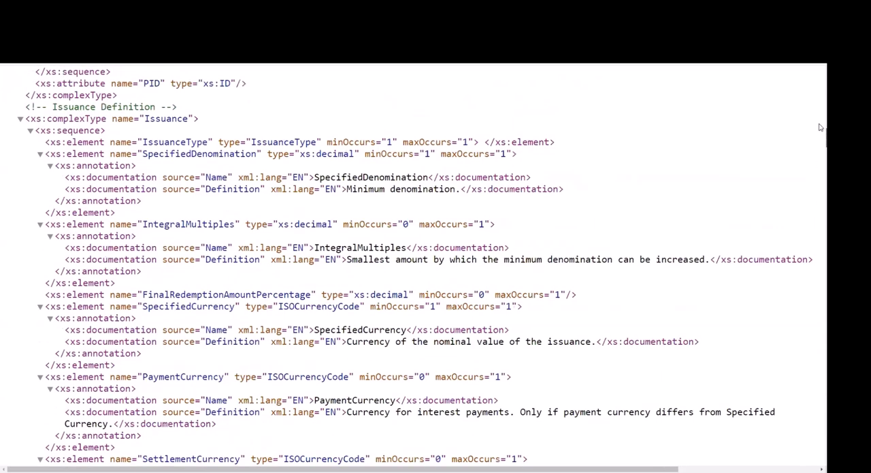
pyautogui.scroll(-3)
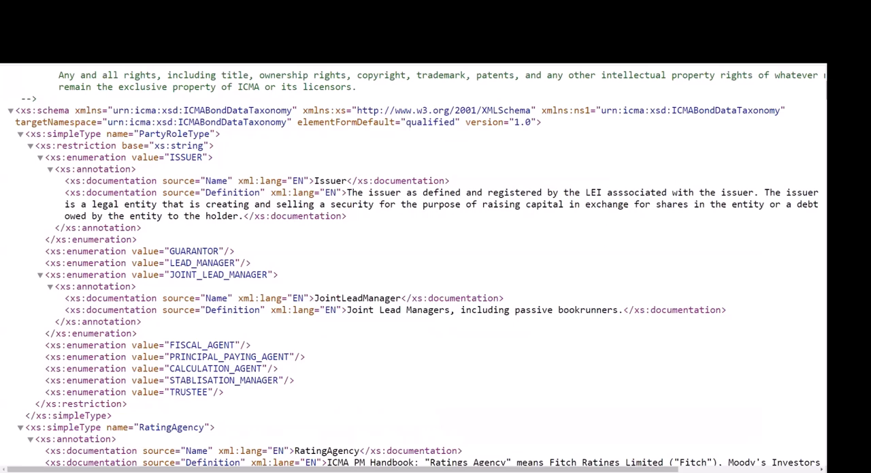
pyautogui.moveTo(149, 290)
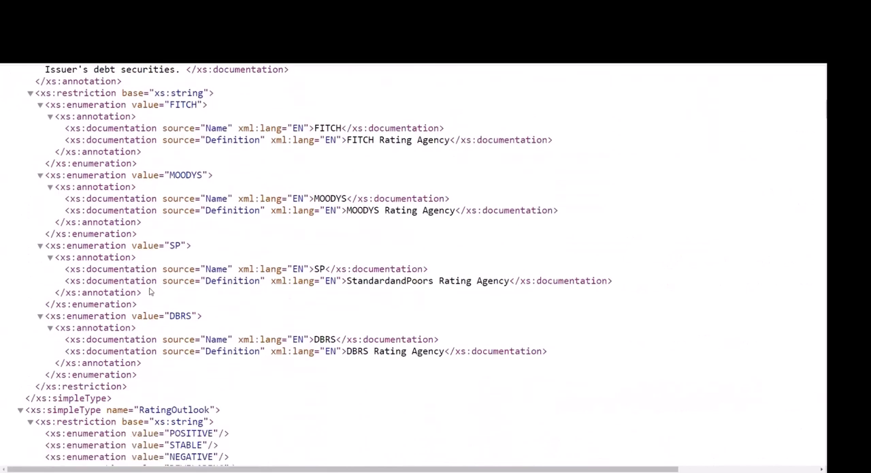
pyautogui.scroll(-3)
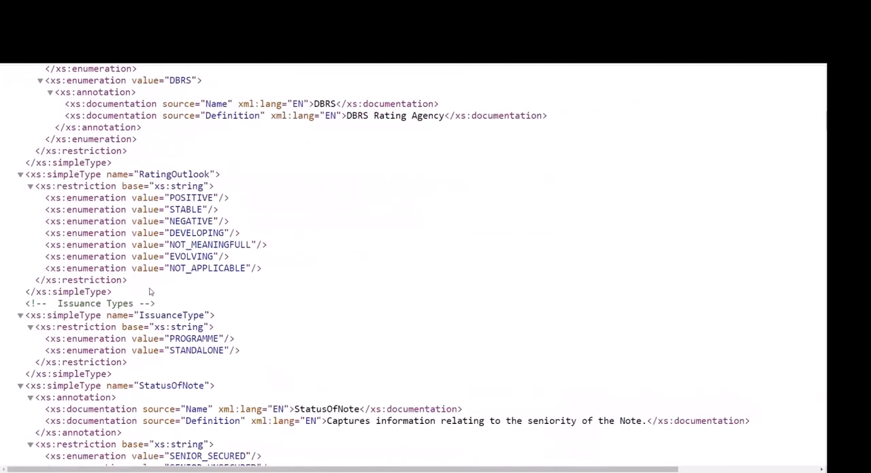
pyautogui.scroll(-3)
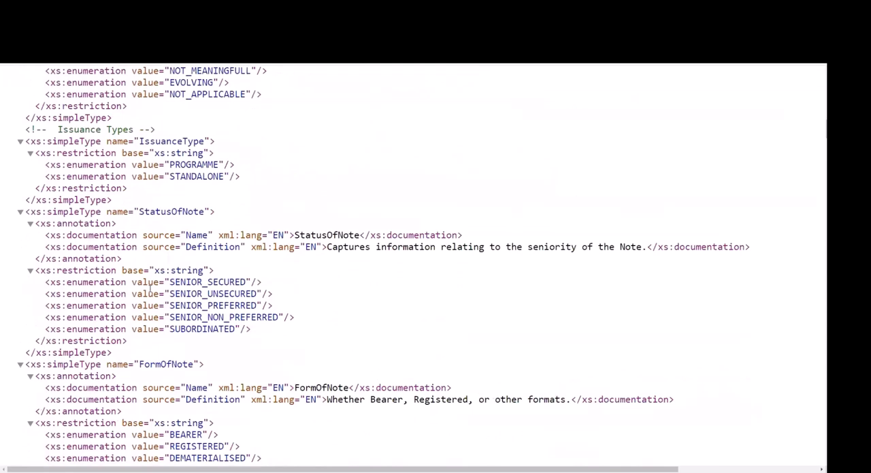
pyautogui.scroll(-3)
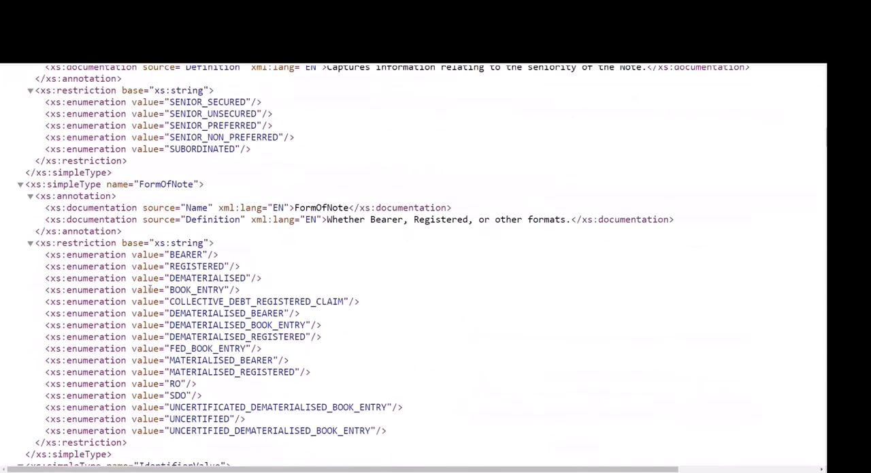
pyautogui.scroll(-3)
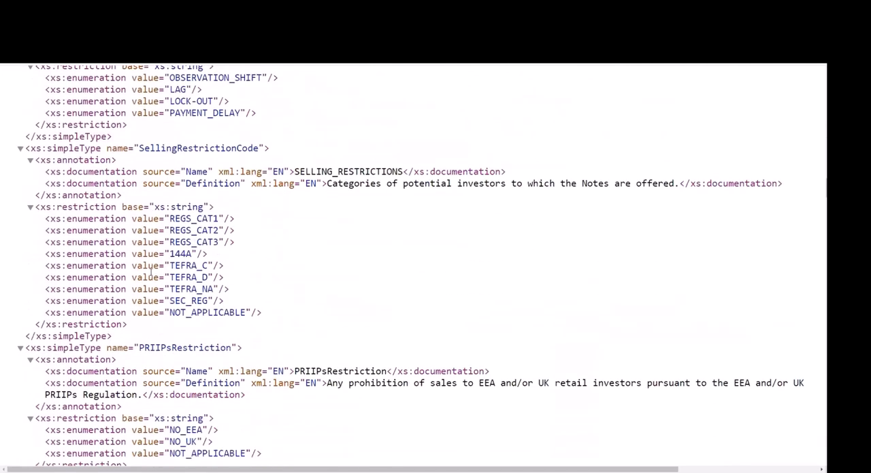
pyautogui.scroll(-3)
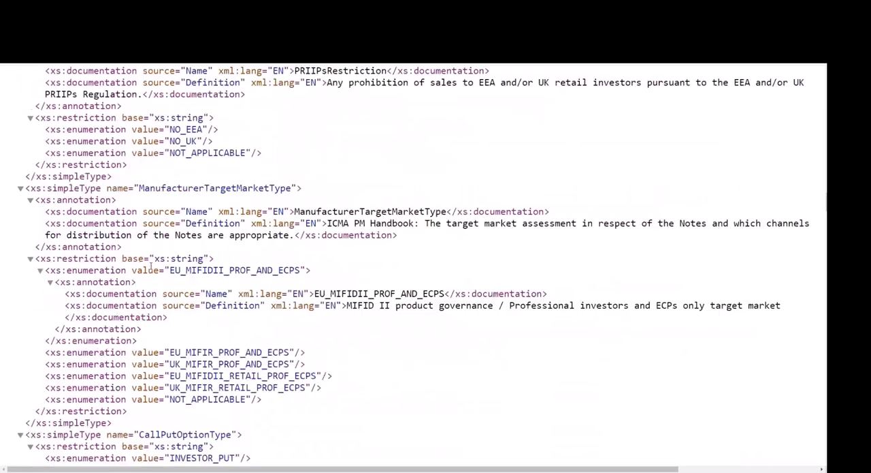
pyautogui.scroll(-3)
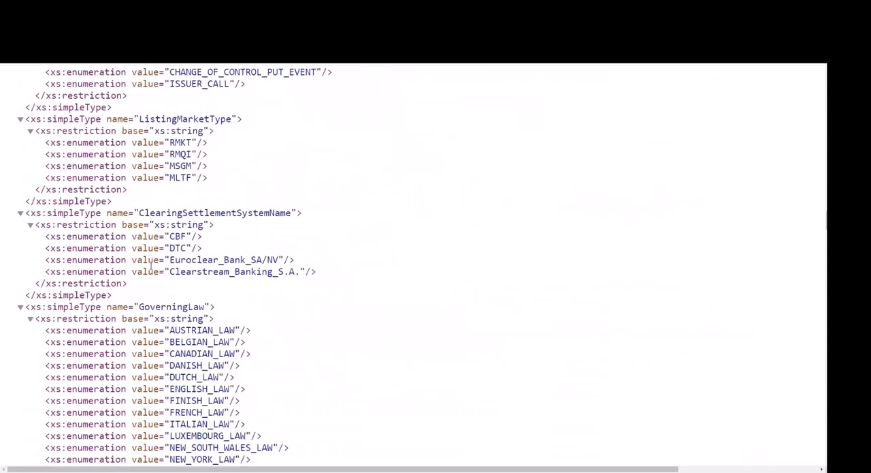
pyautogui.scroll(-3)
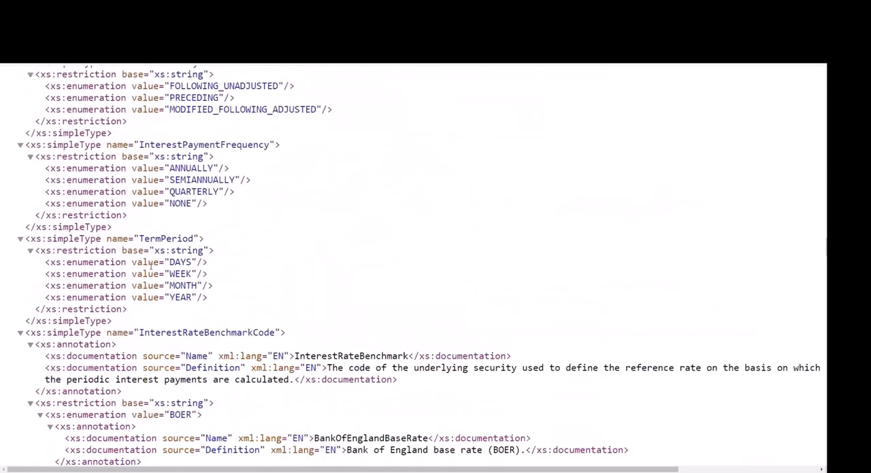
pyautogui.scroll(-3)
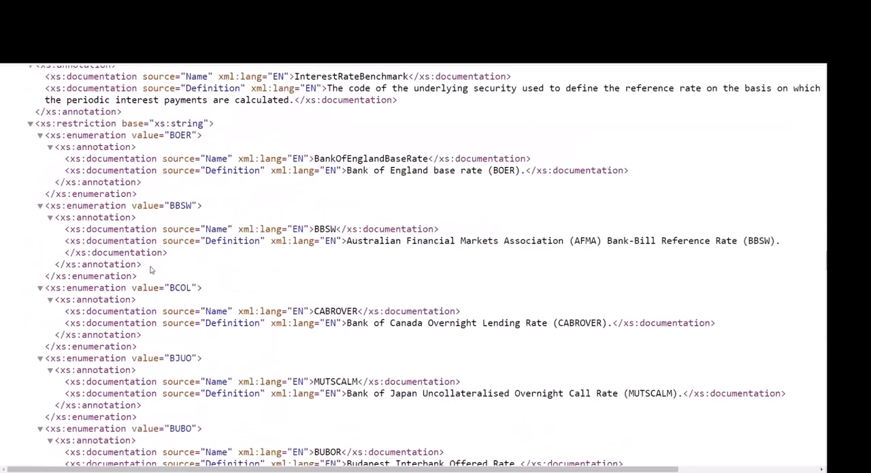
pyautogui.scroll(-3)
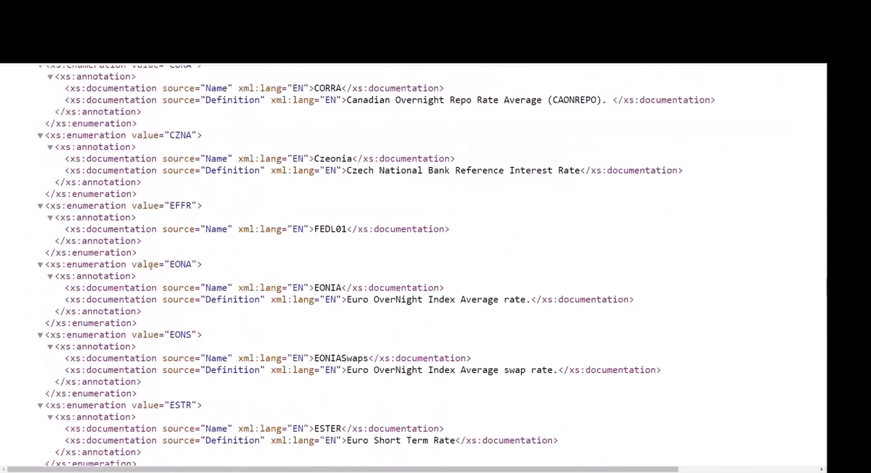
pyautogui.scroll(-3)
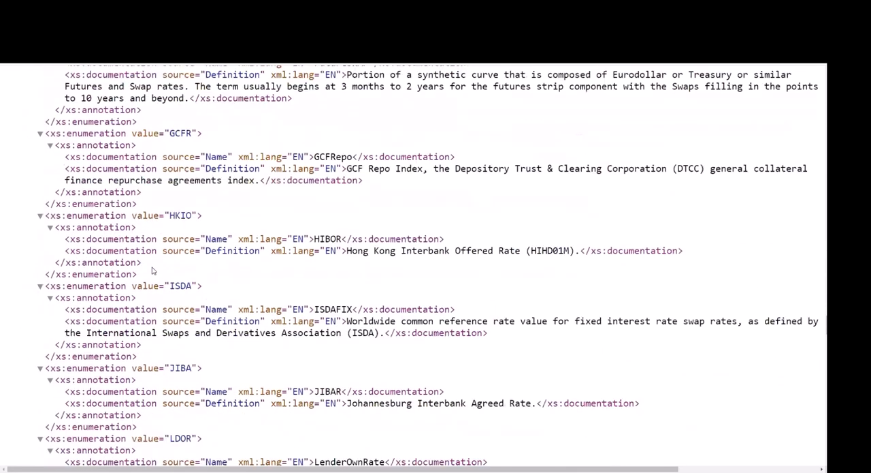
pyautogui.scroll(-3)
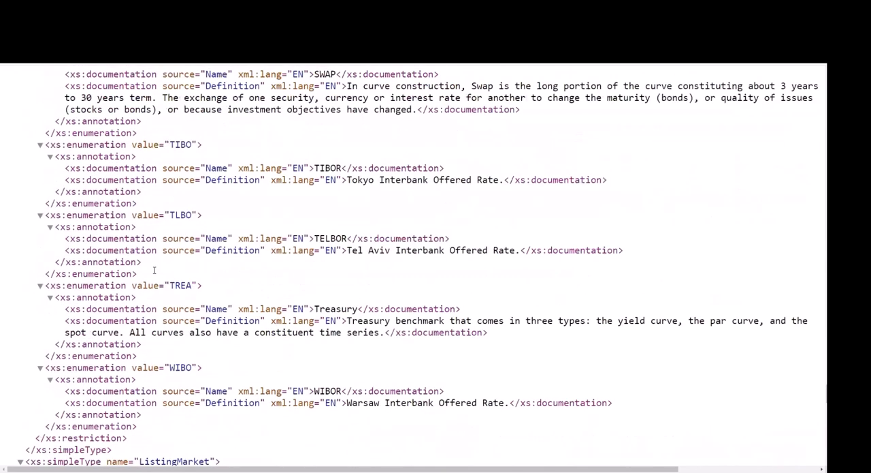
pyautogui.scroll(-3)
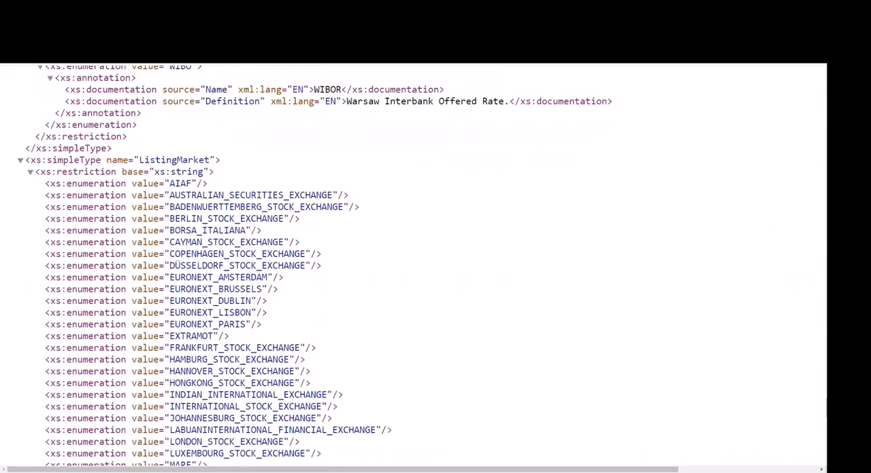
pyautogui.scroll(3)
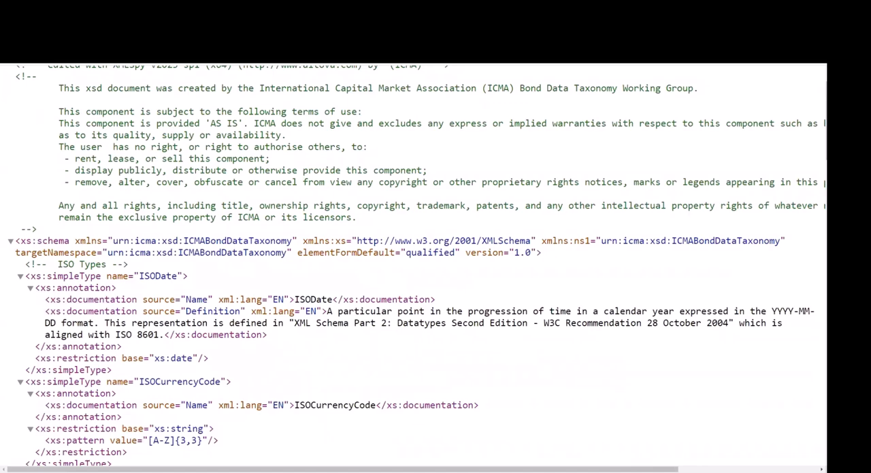
pyautogui.scroll(-3)
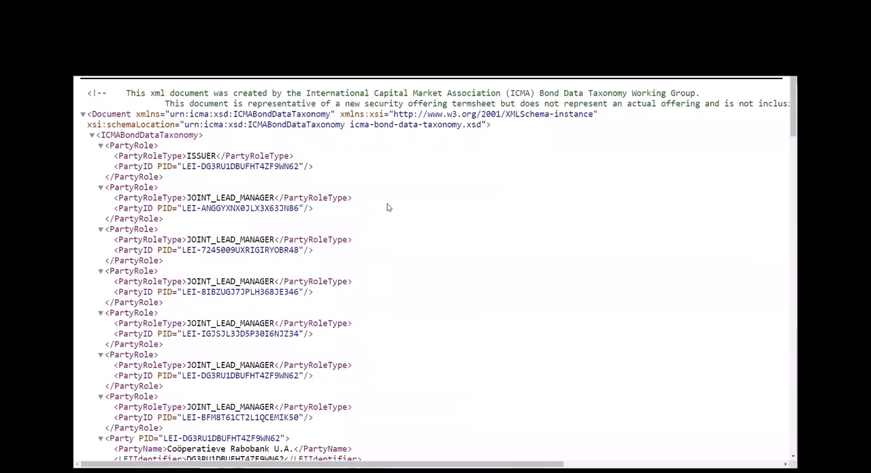
pyautogui.moveTo(436, 176)
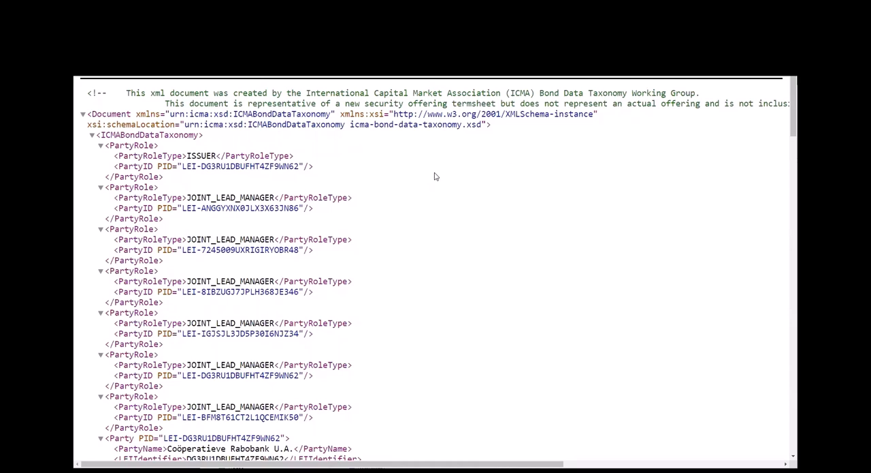
pyautogui.moveTo(438, 176)
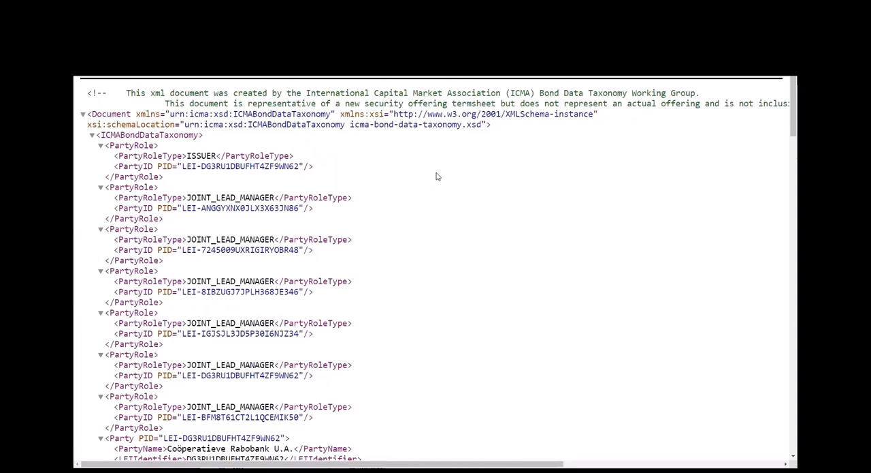
# Step: Scroll through Party entries showing names, LEIs and Fitch, S&P and Moody's ratings
pyautogui.scroll(-3)
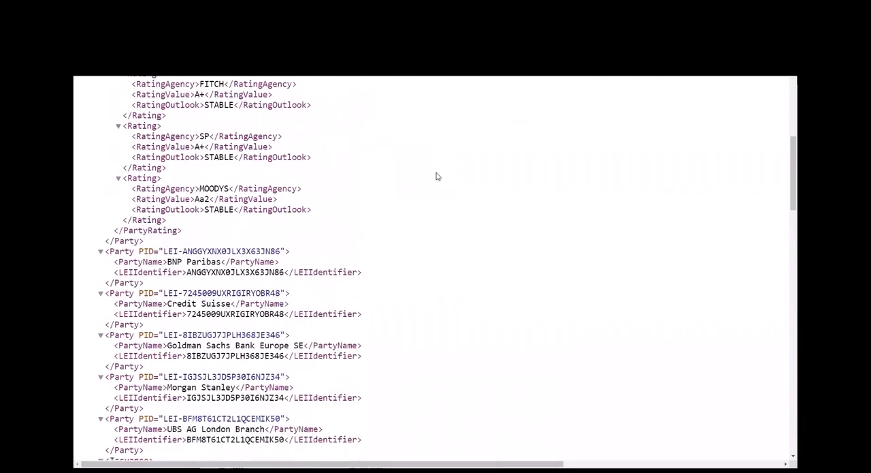
pyautogui.scroll(-3)
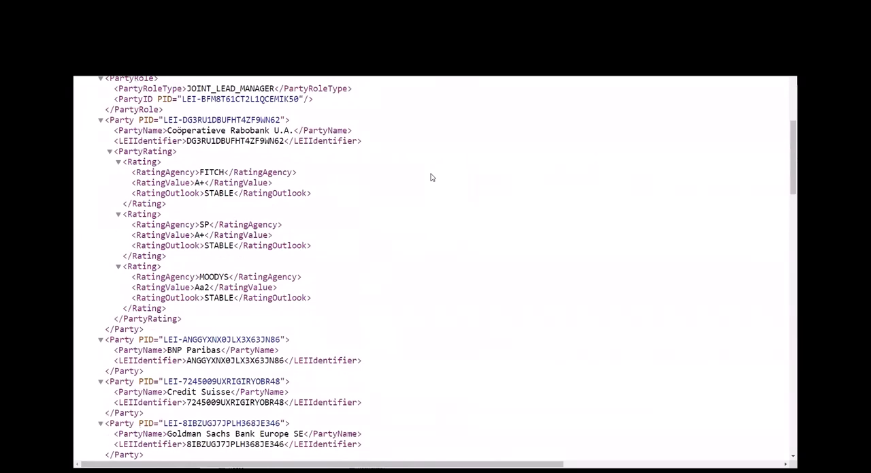
pyautogui.scroll(-3)
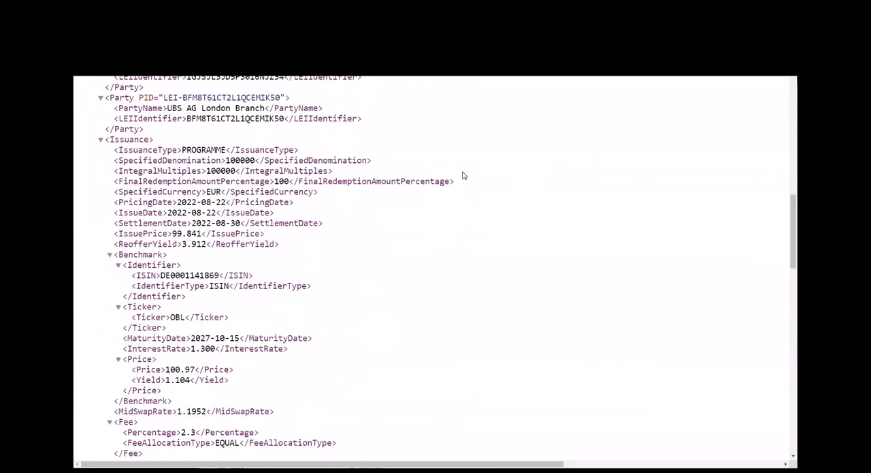
pyautogui.moveTo(497, 169)
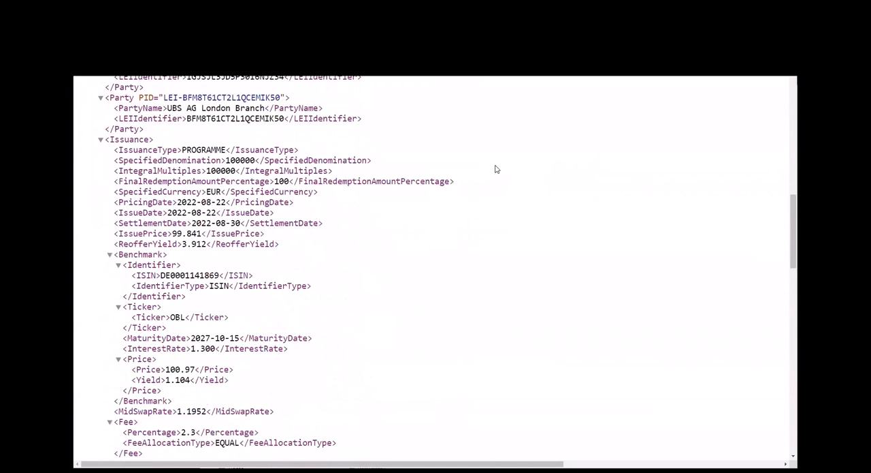
pyautogui.moveTo(490, 178)
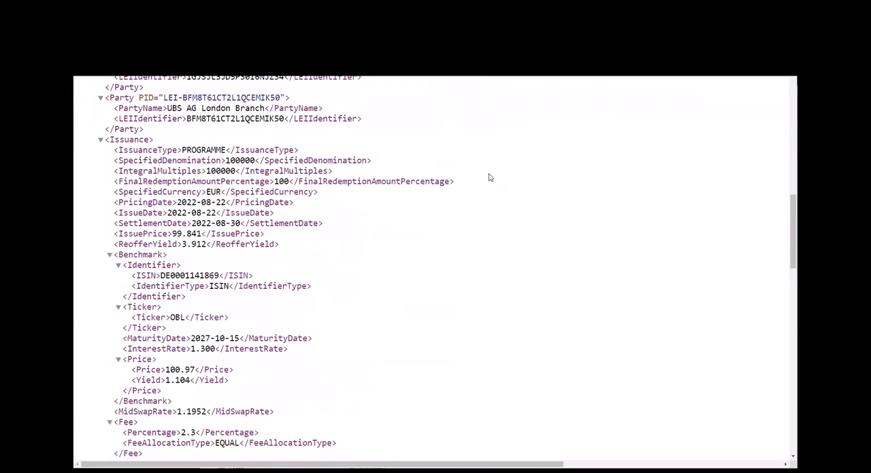
pyautogui.moveTo(488, 180)
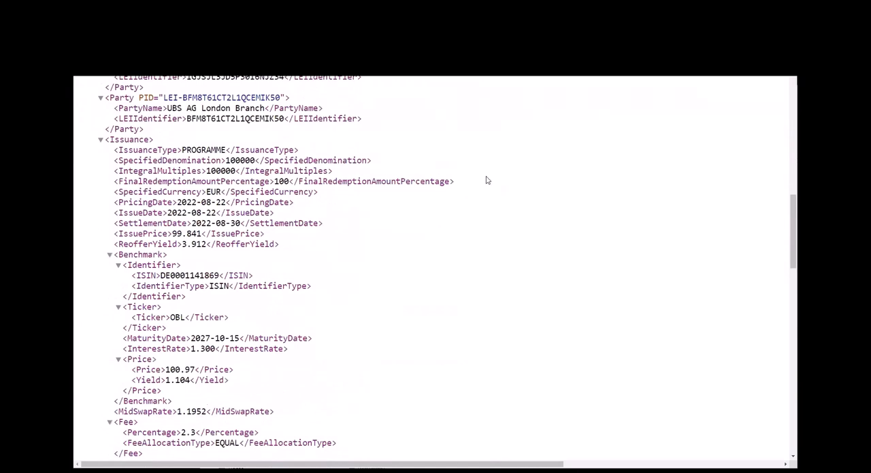
pyautogui.scroll(-3)
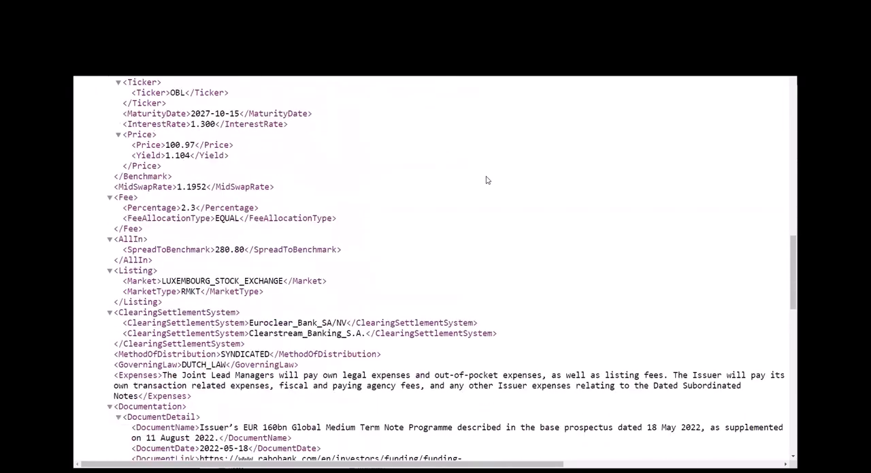
pyautogui.scroll(-3)
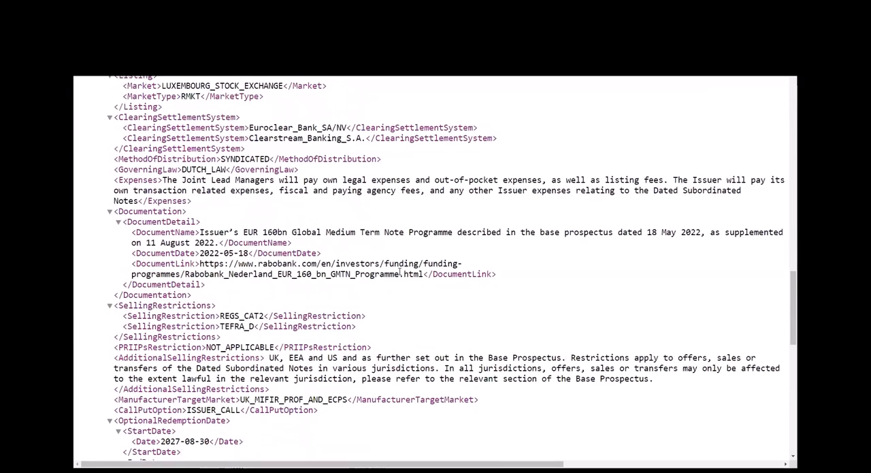
pyautogui.scroll(-3)
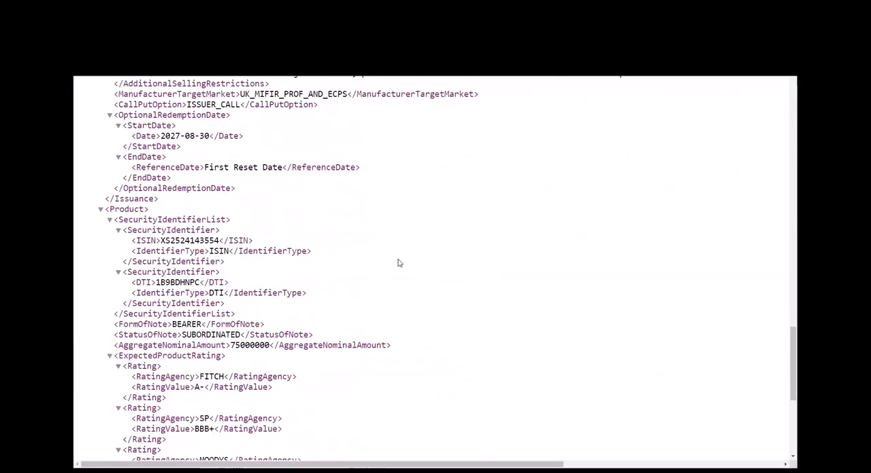
pyautogui.scroll(-3)
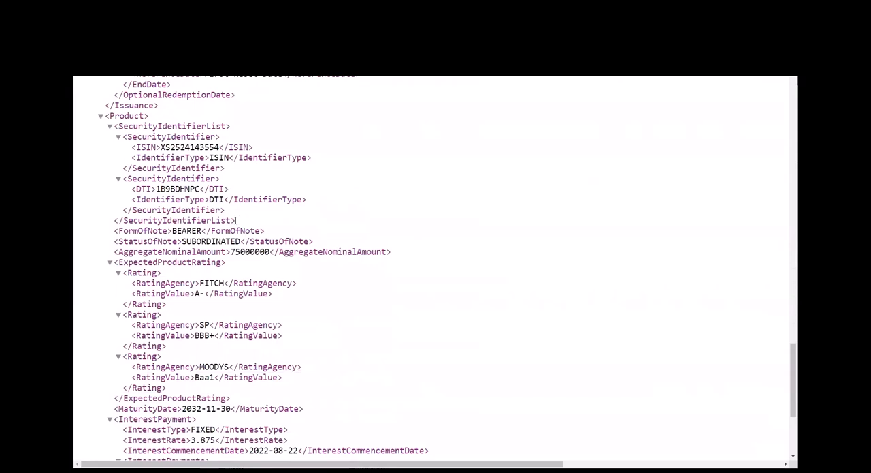
pyautogui.moveTo(322, 226)
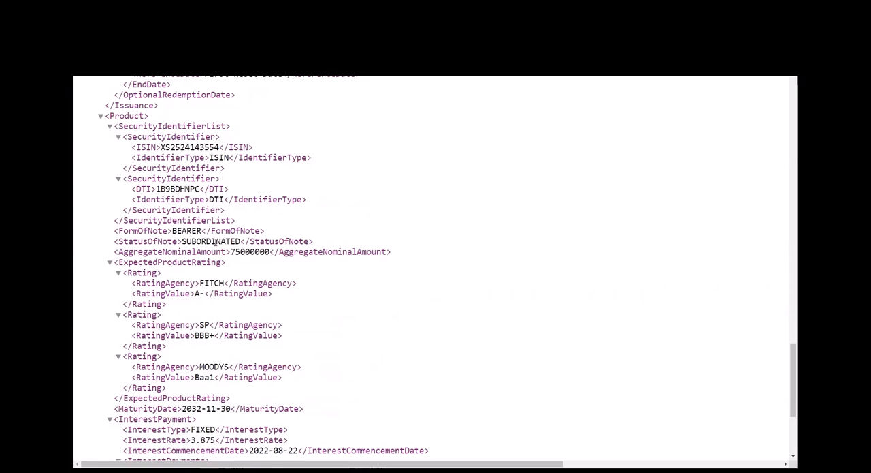
pyautogui.scroll(-3)
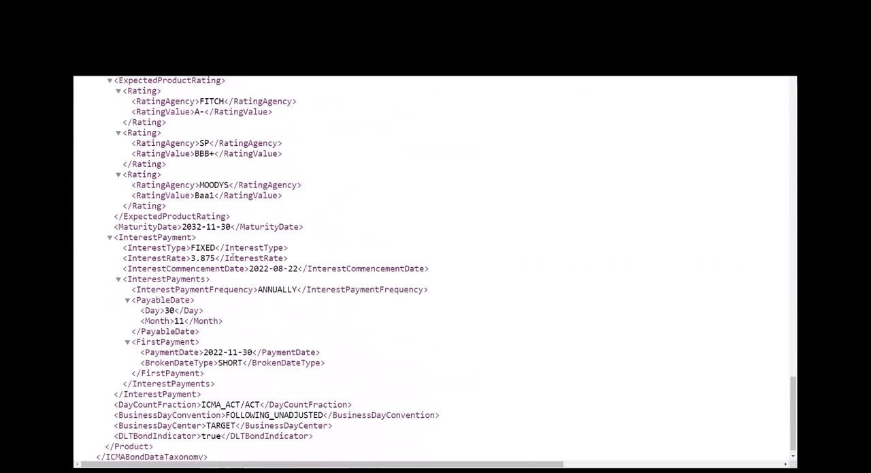
pyautogui.moveTo(238, 278)
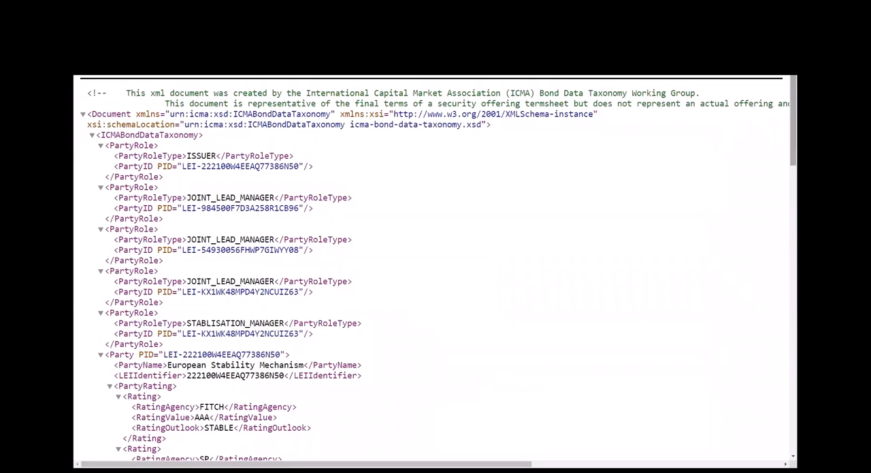
# Step: Scroll to the end of the ESM file and highlight the FormOfNote and StatusOfNote lines
pyautogui.scroll(-3)
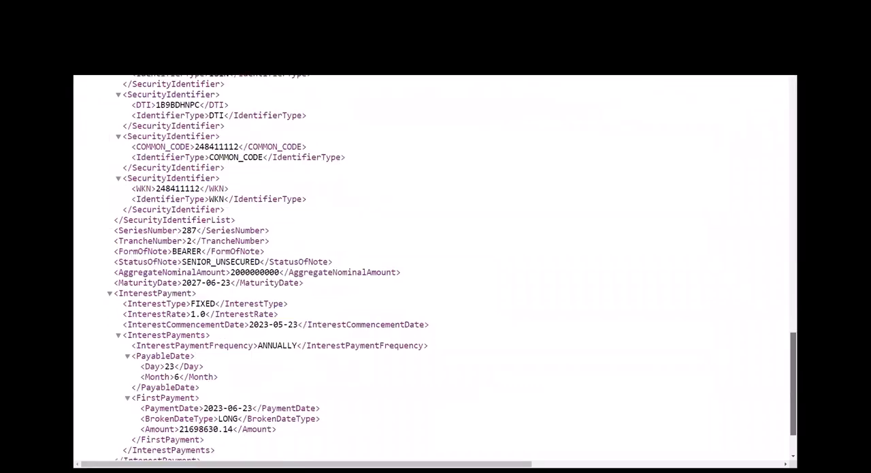
pyautogui.scroll(-3)
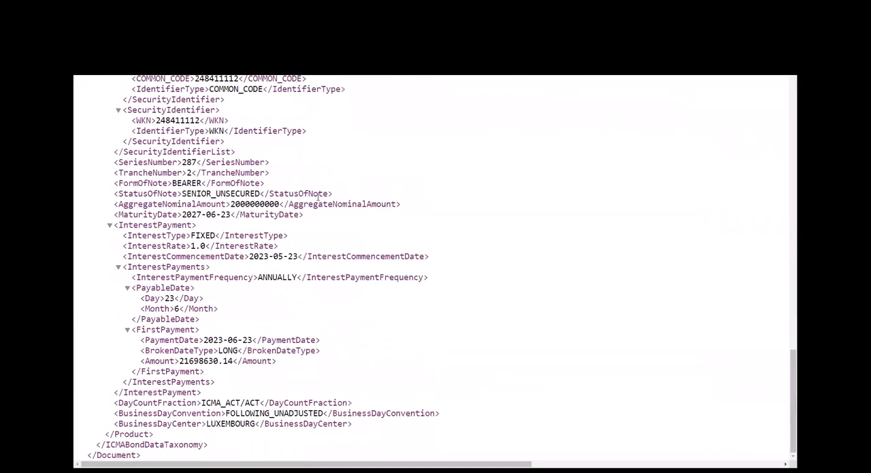
pyautogui.moveTo(114, 182); pyautogui.dragTo(333, 193)
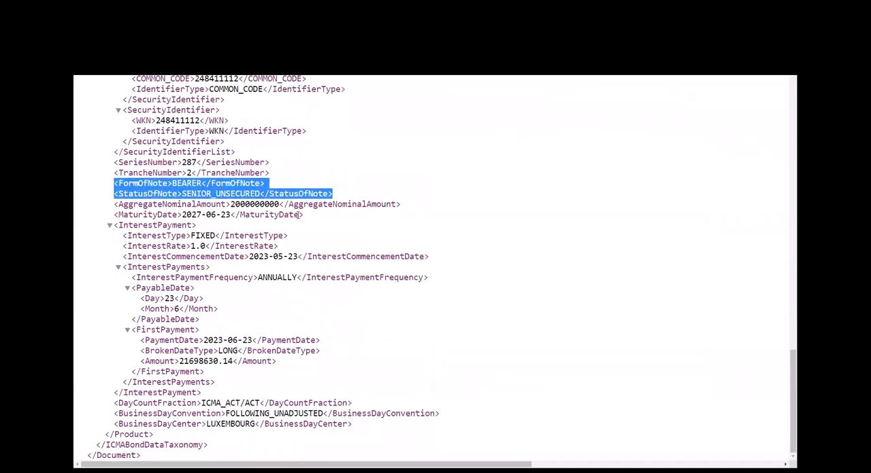